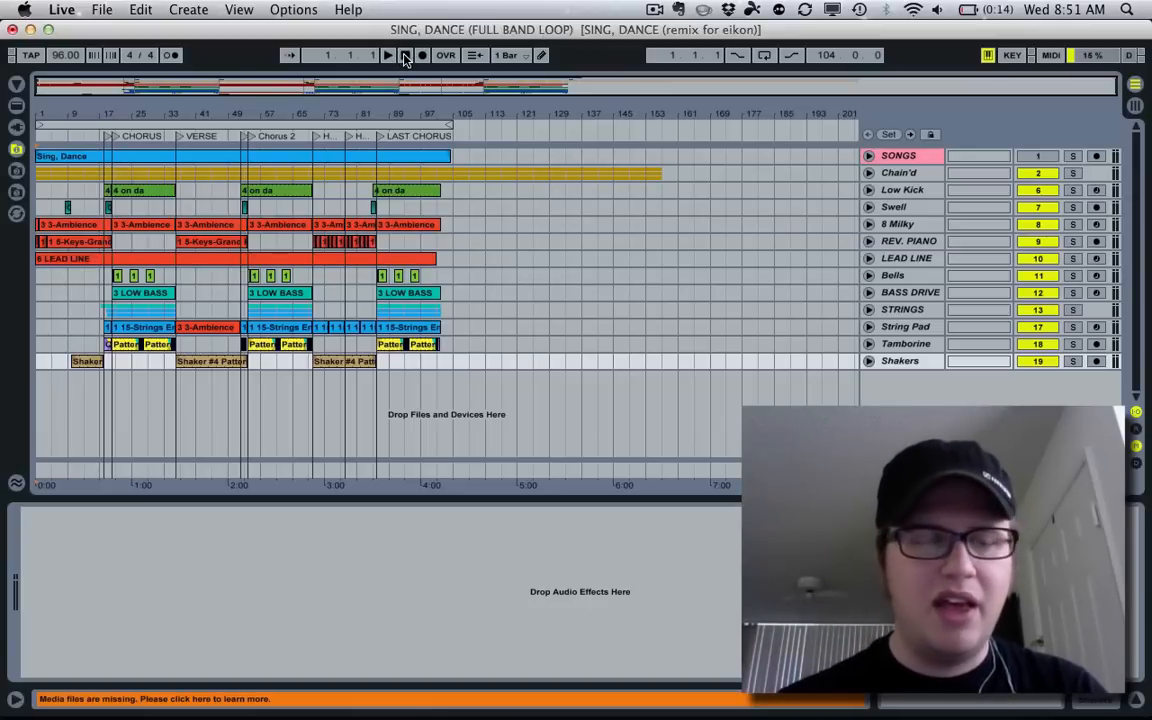
# - Switch to Session View to see the clip and mixer overview
pyautogui.click(404, 56)
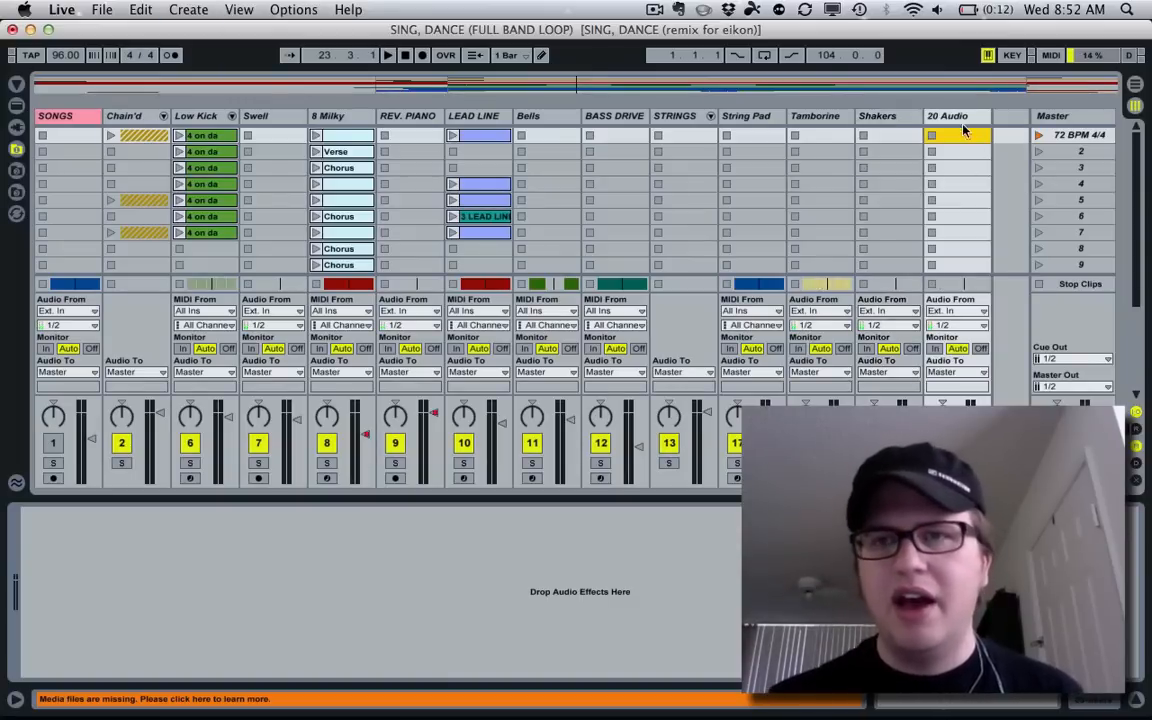
# - Delete the extra audio track and return to Arrangement View
pyautogui.click(948, 114)
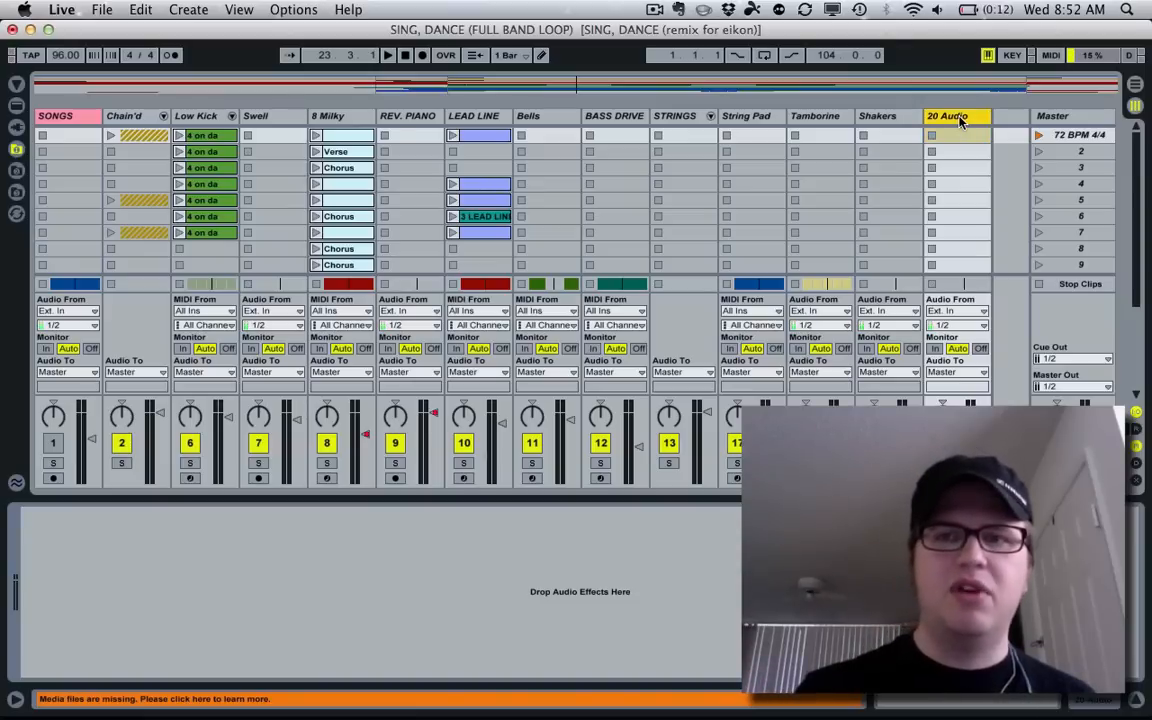
pyautogui.press('tab')
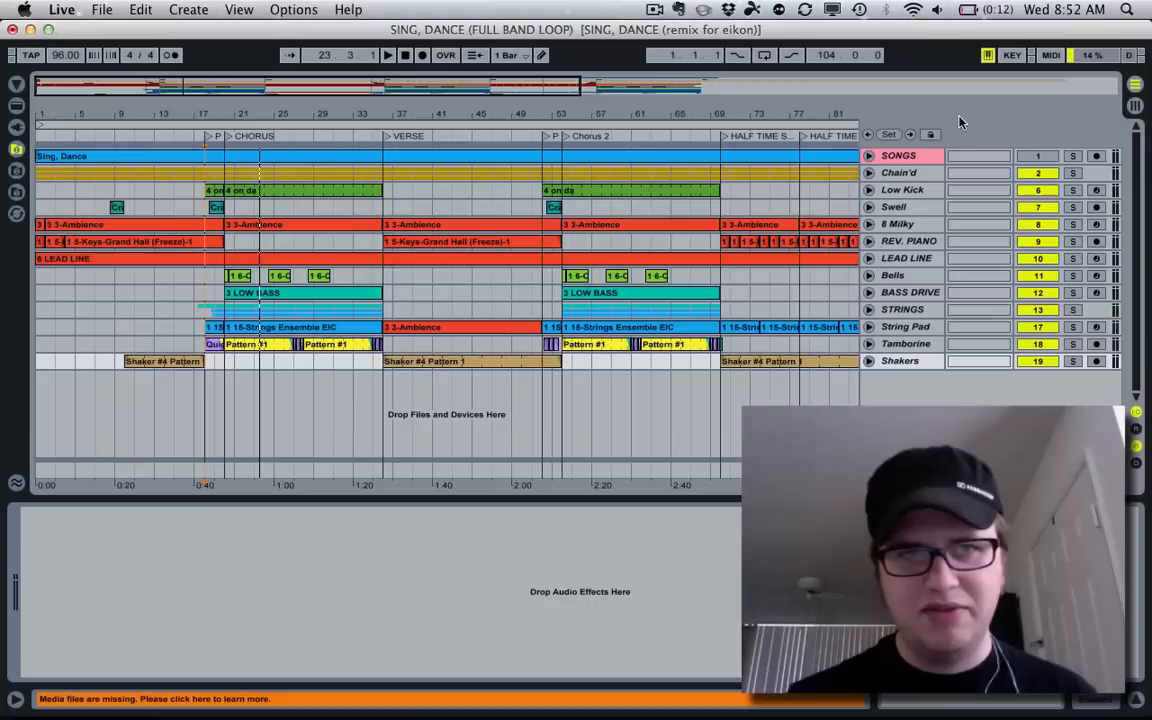
# - Bring up the File menu to reach Export Audio/Video
pyautogui.click(100, 8)
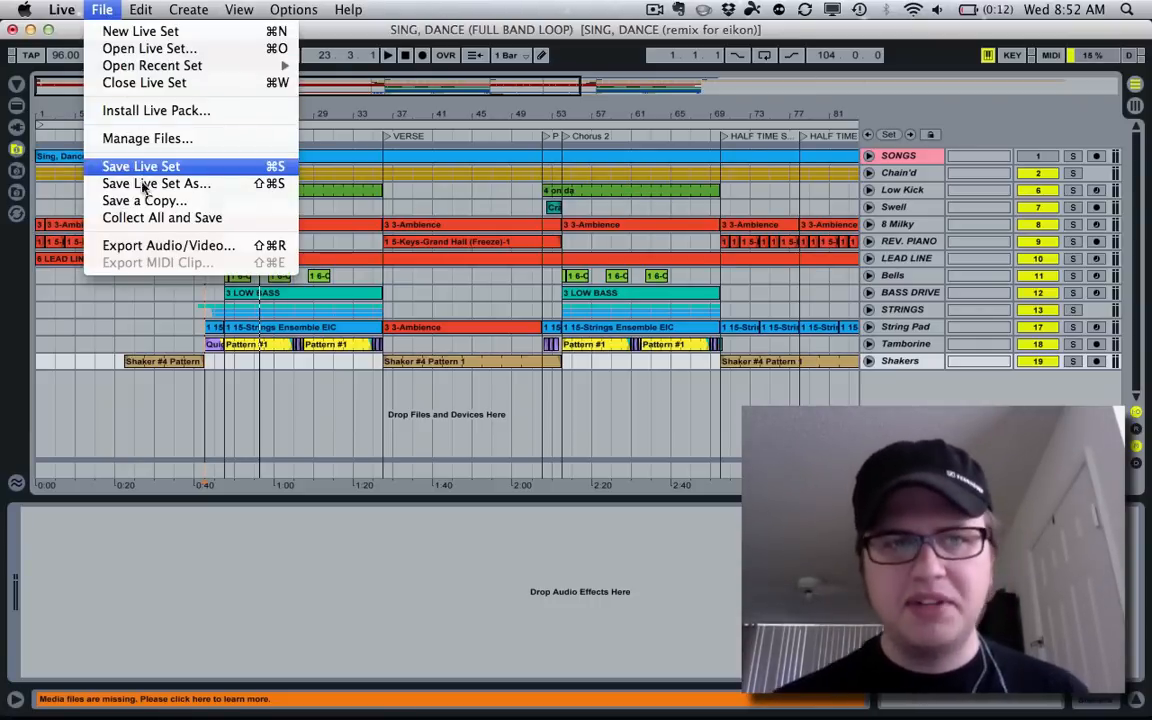
pyautogui.moveTo(168, 244)
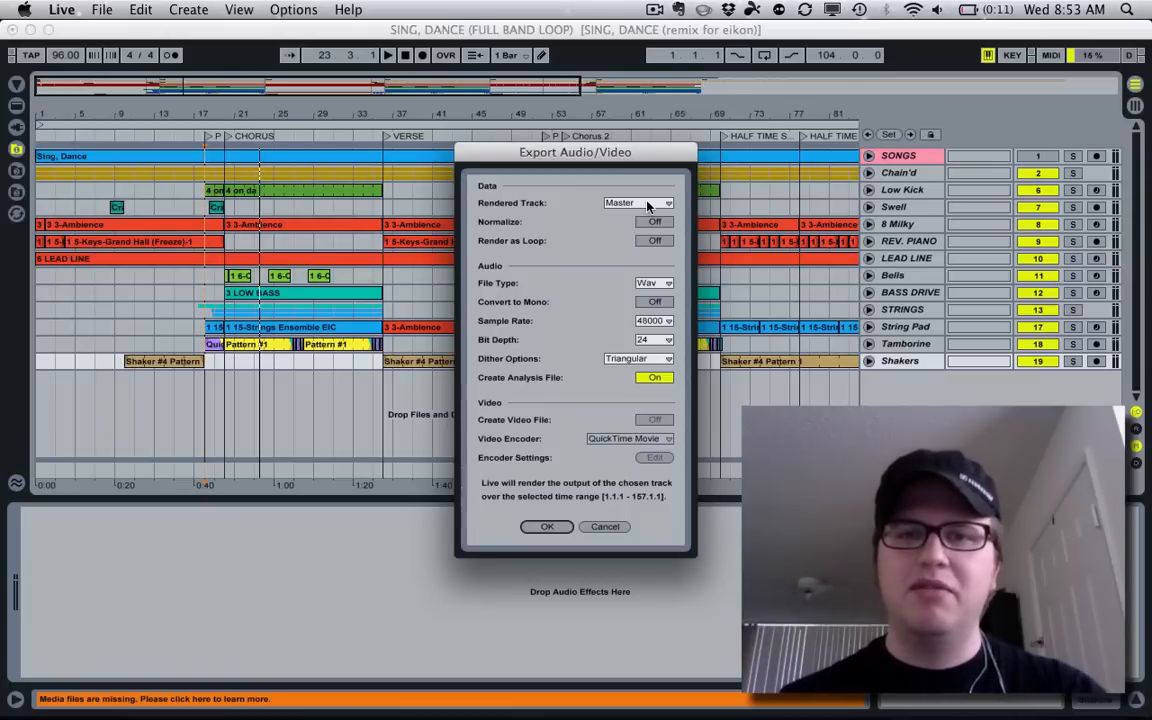
# - Set Rendered Track to All Tracks so each track exports as its own file
pyautogui.click(636, 204)
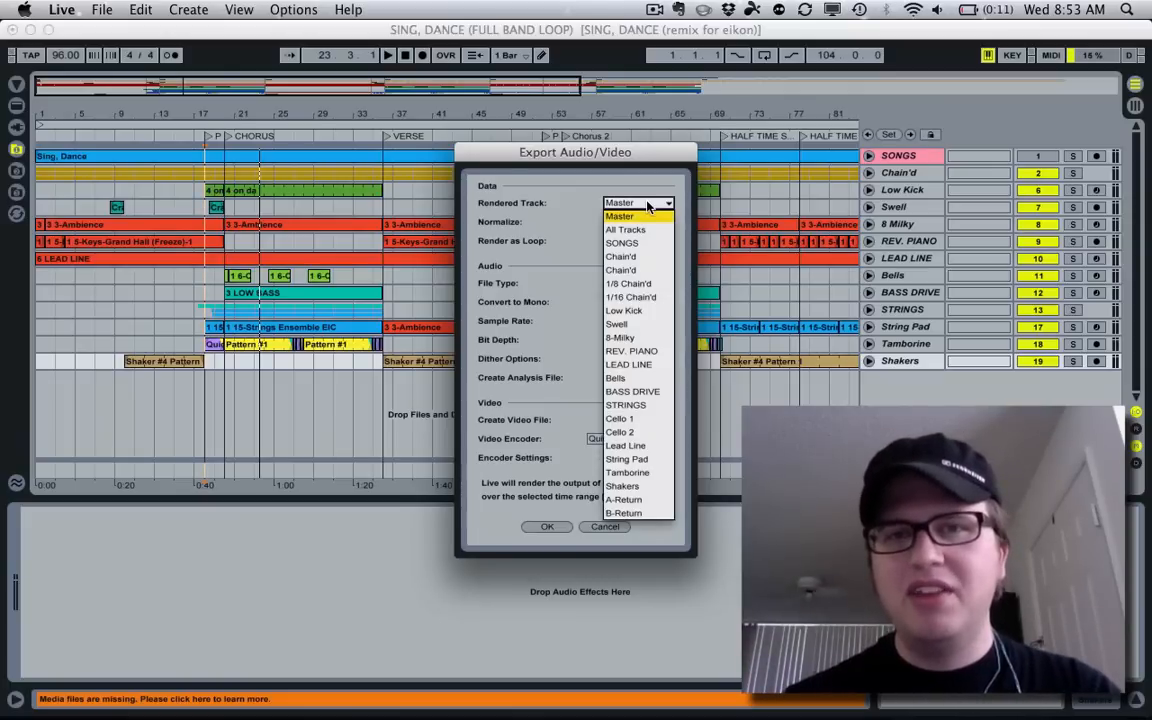
pyautogui.click(624, 228)
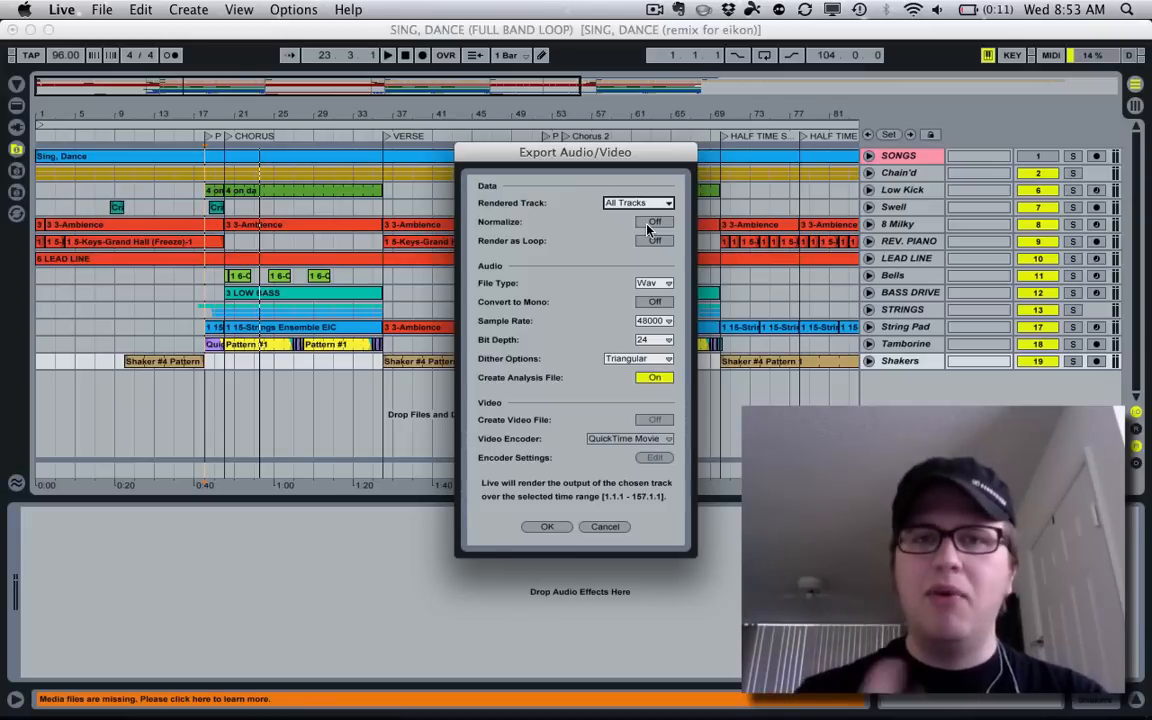
pyautogui.moveTo(604, 264)
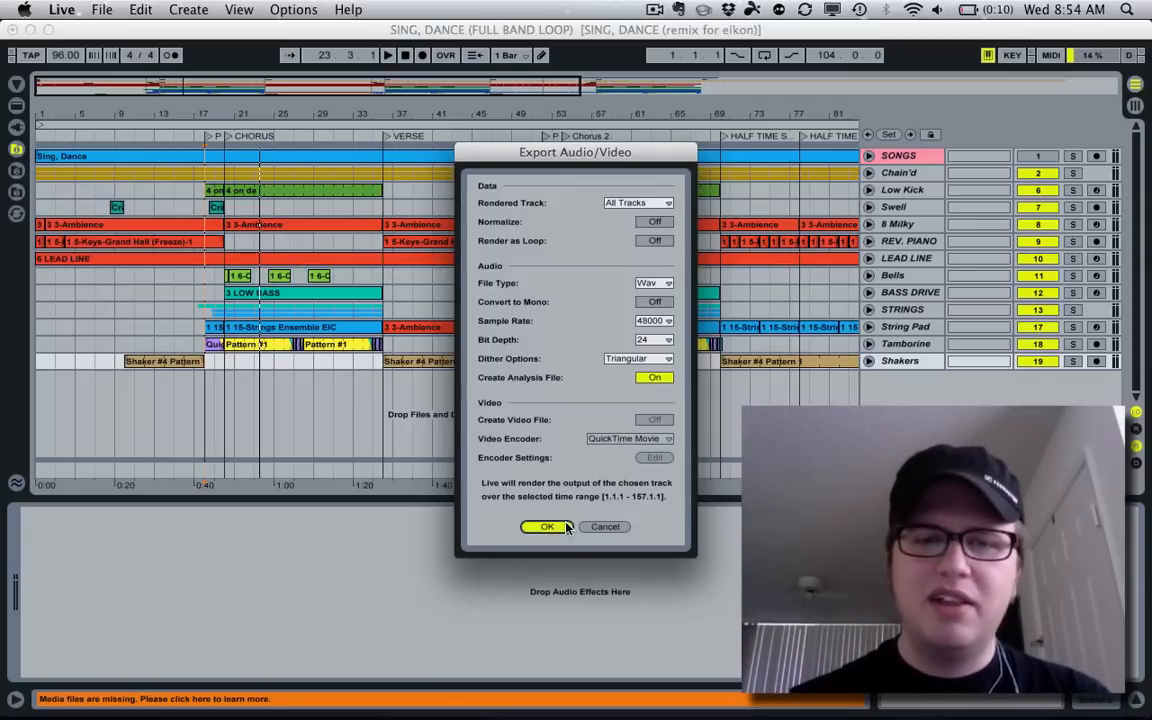
# - Confirm the export settings and begin closing the SING, DANCE set
pyautogui.click(546, 528)
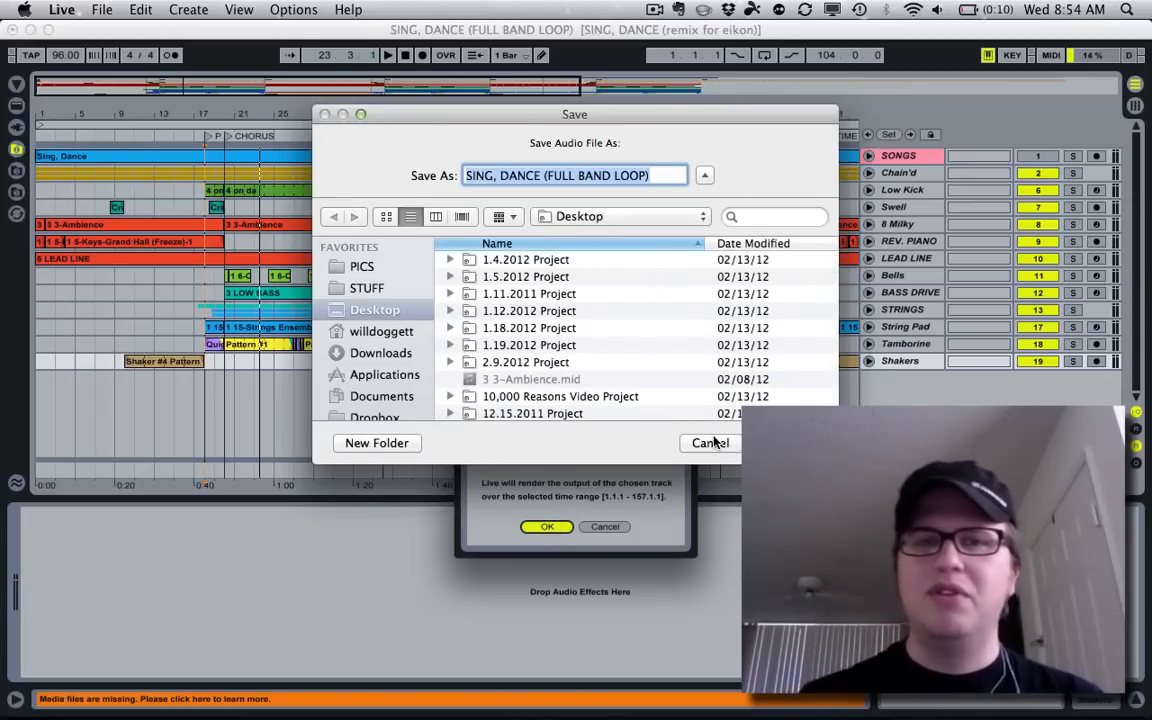
pyautogui.click(708, 444)
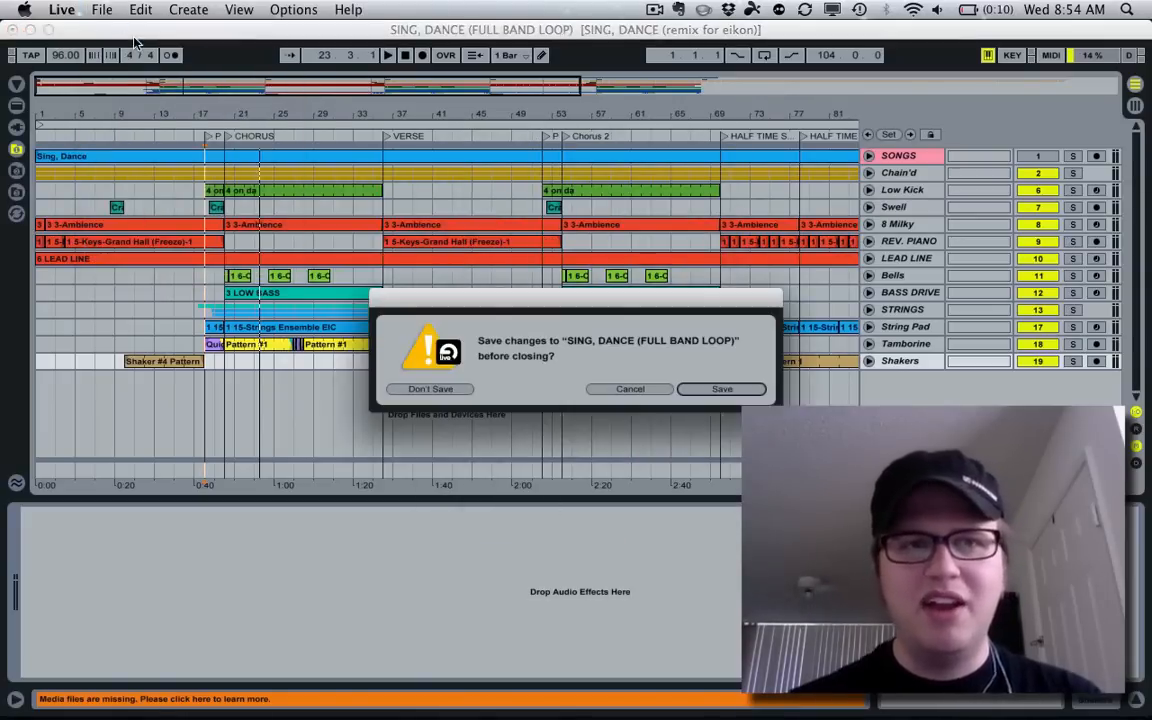
# - Choose Don't Save so the set closes into a new untitled Live set
pyautogui.click(430, 388)
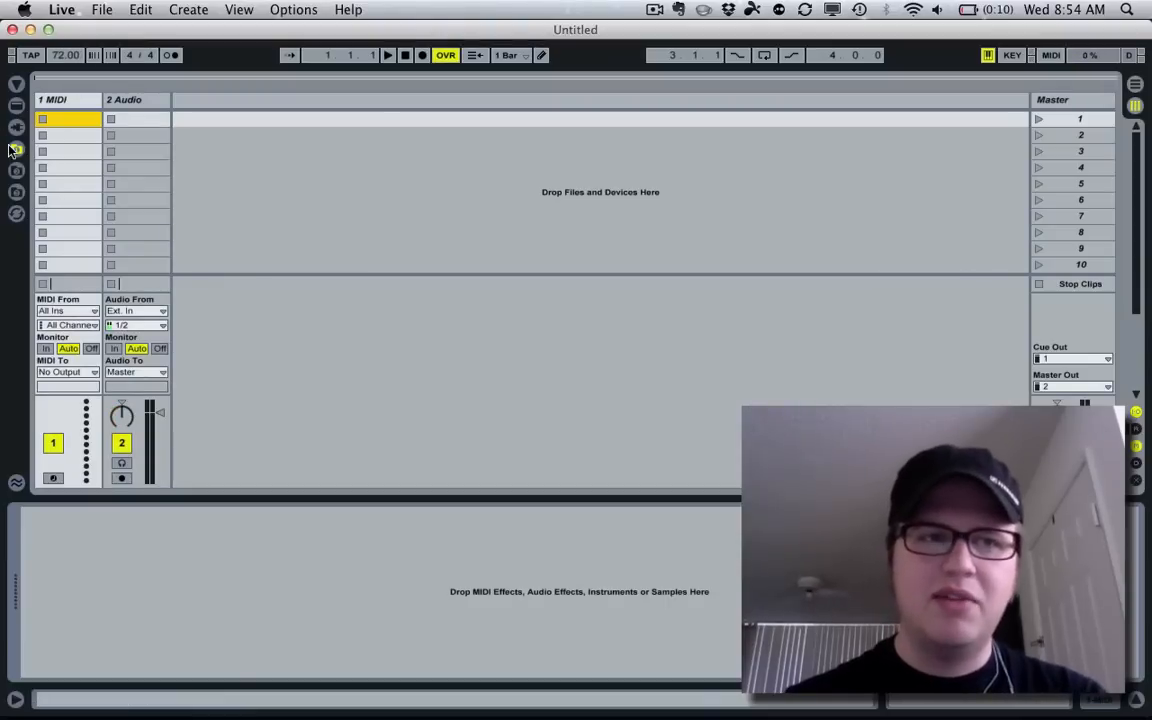
pyautogui.click(16, 150)
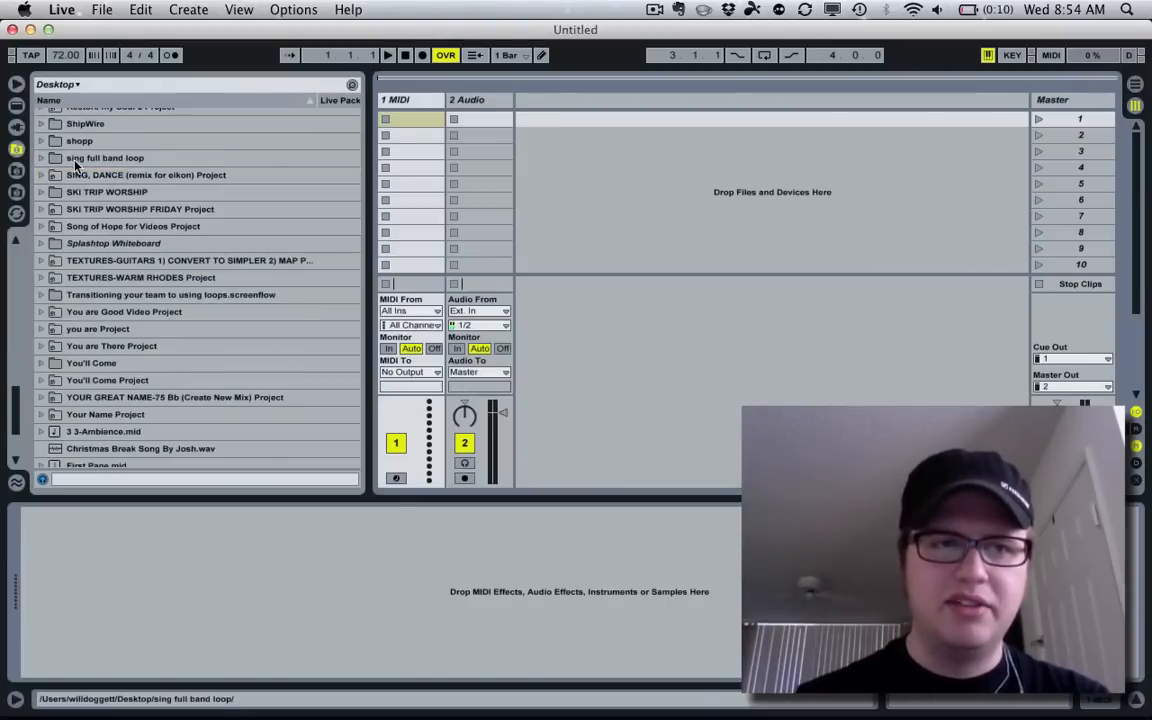
pyautogui.doubleClick(104, 156)
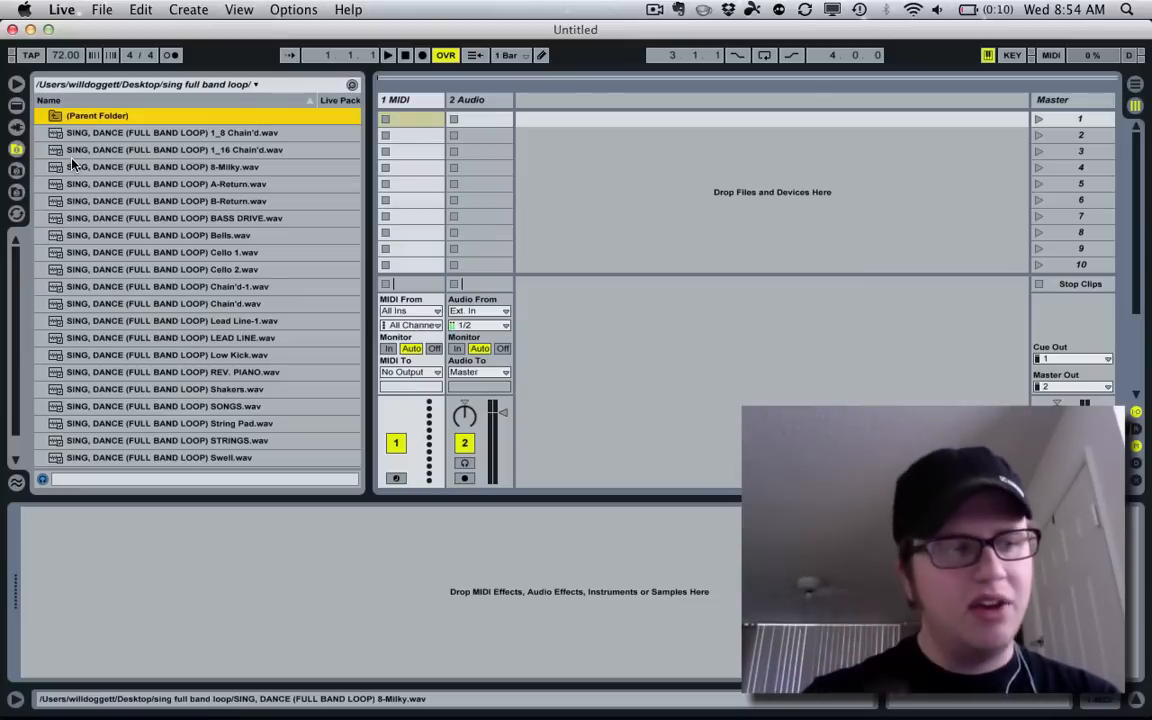
pyautogui.moveTo(116, 176)
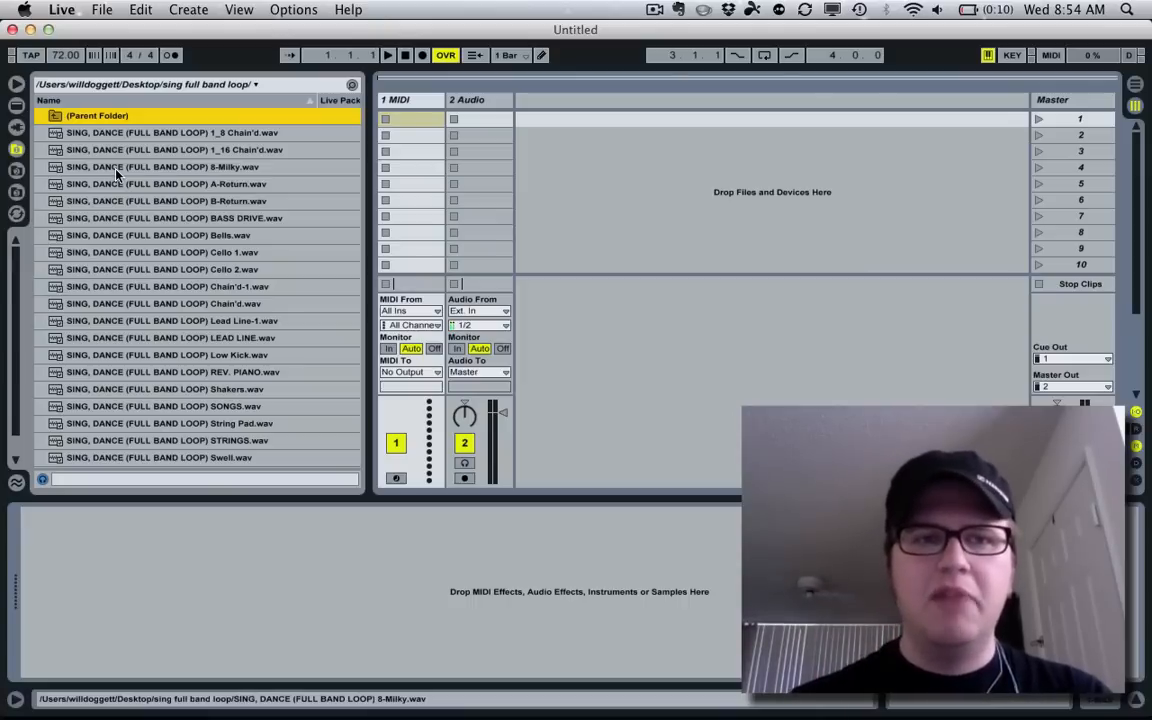
pyautogui.click(164, 184)
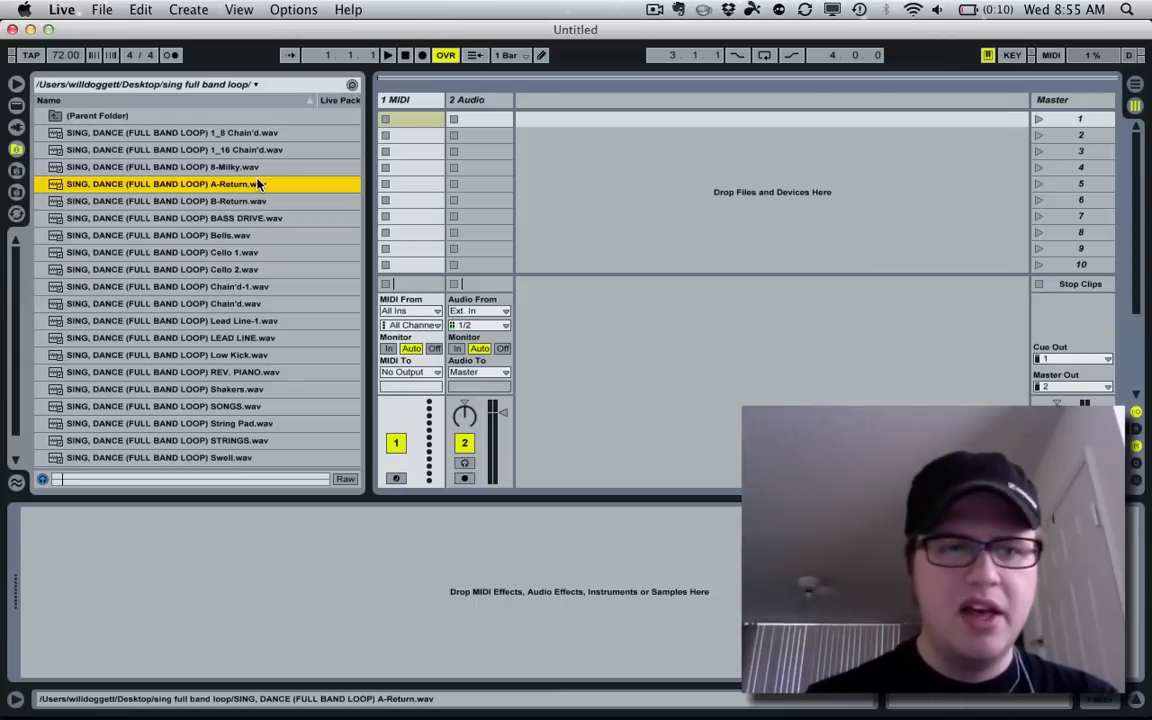
pyautogui.scroll(-3)
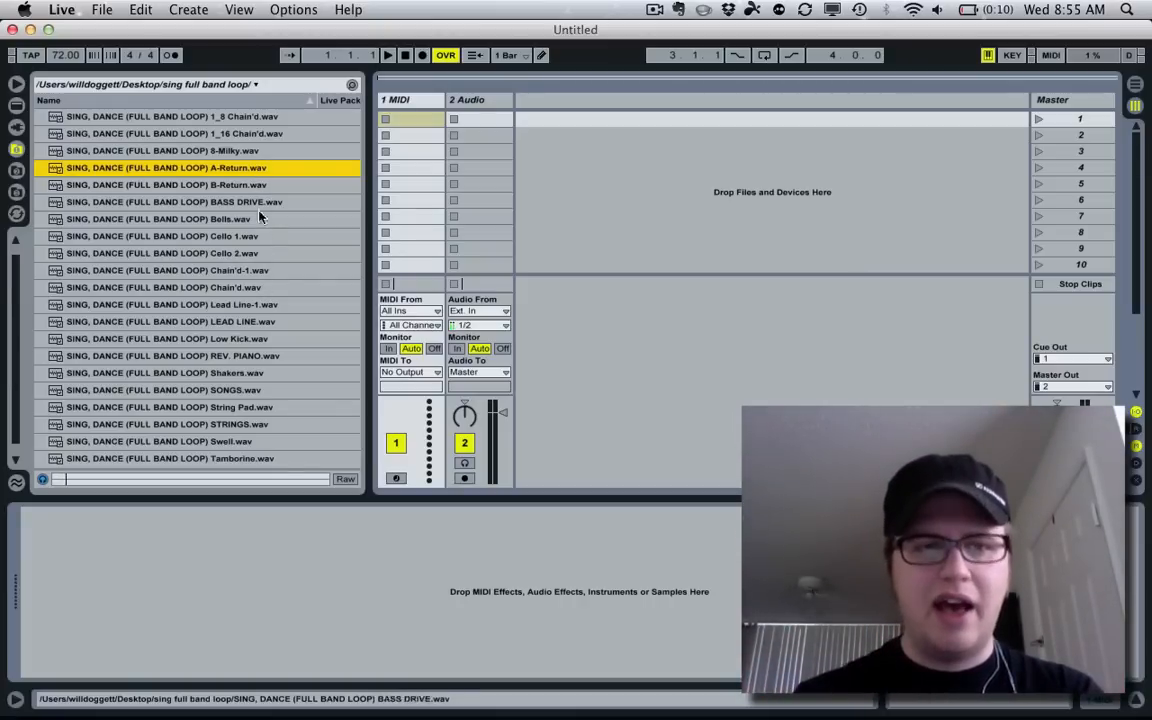
pyautogui.click(164, 424)
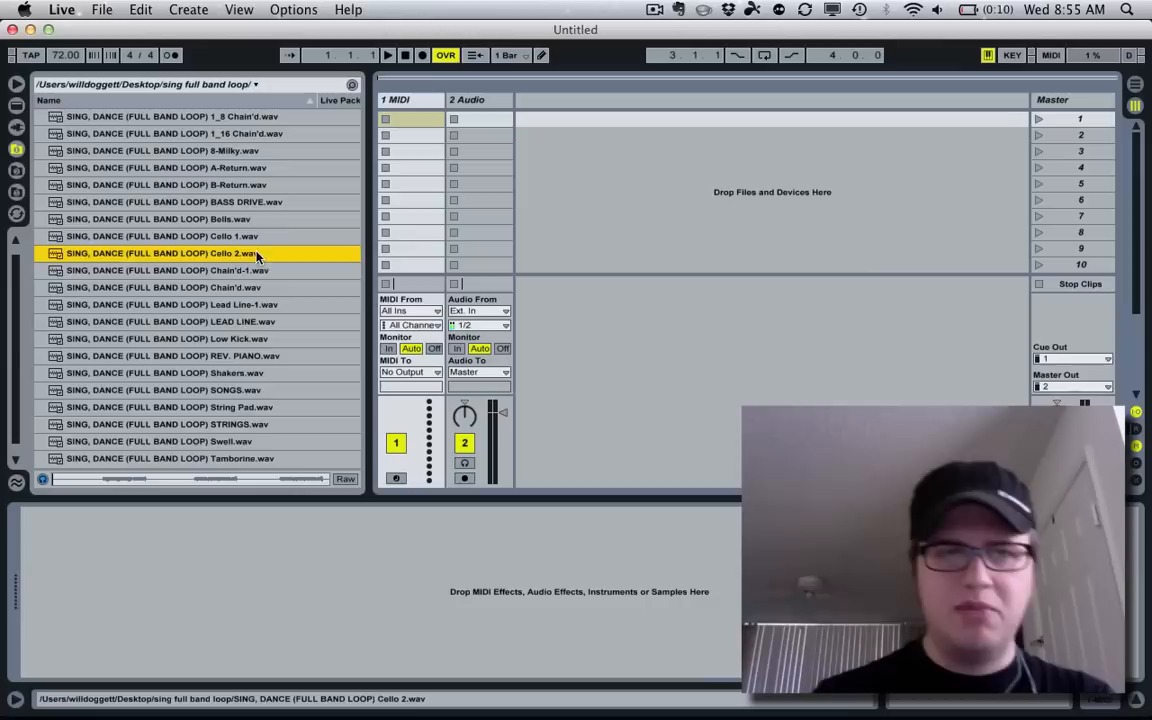
pyautogui.click(160, 236)
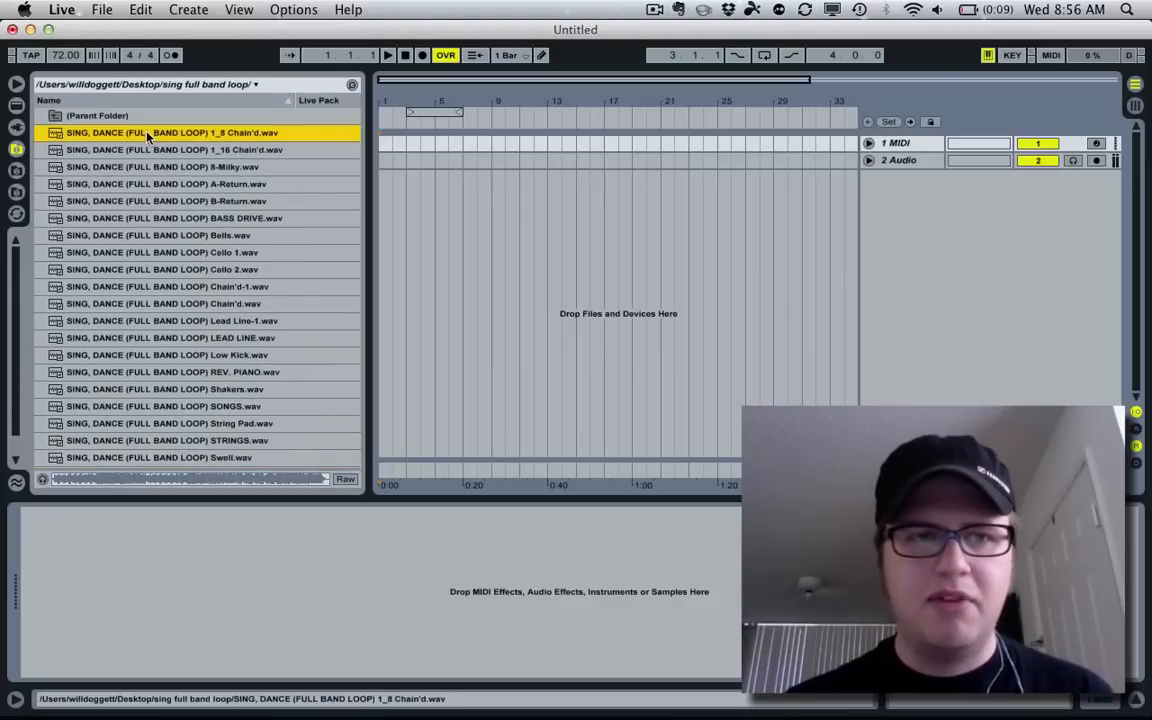
# - Scroll the browser through the band loop folder's stem WAV files
pyautogui.scroll(-3)
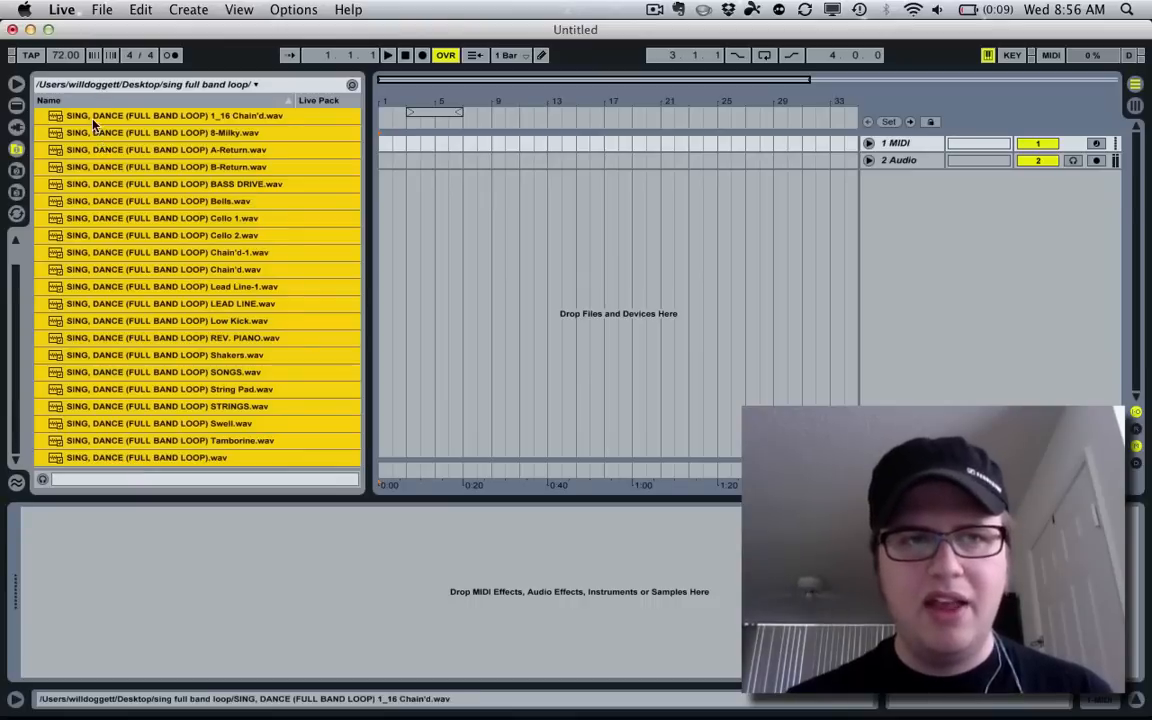
pyautogui.moveTo(230, 148)
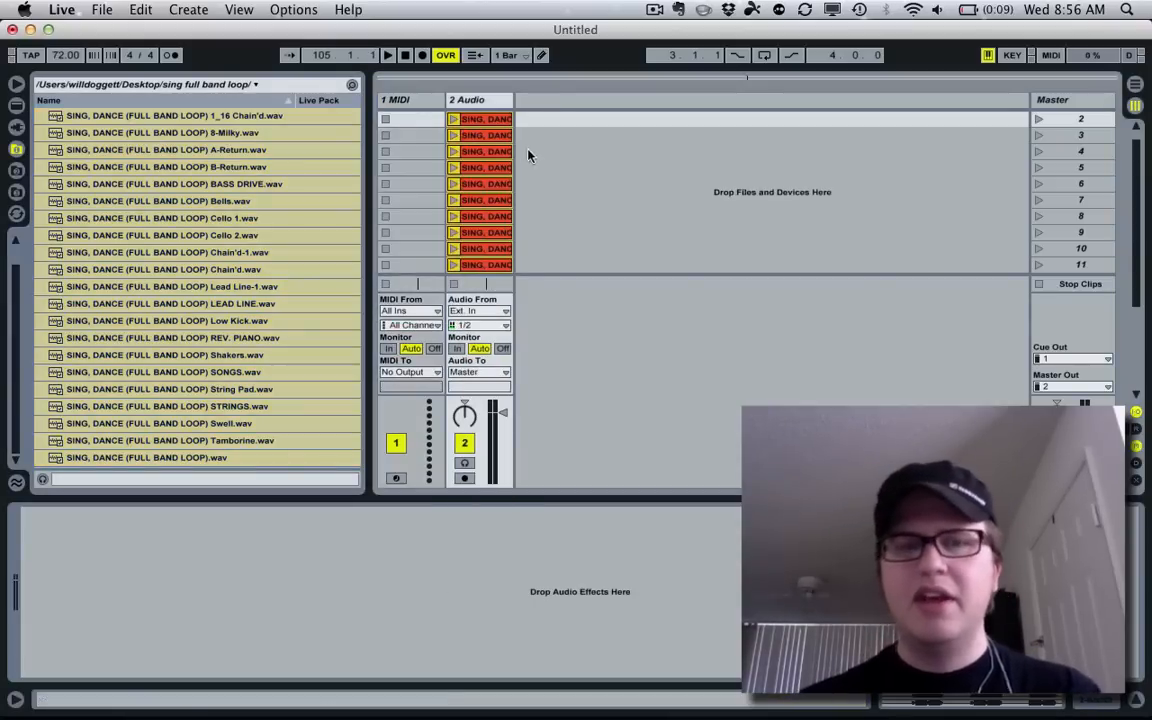
# - Clear the stacked clips and drop the stems in as one audio track per file
pyautogui.click(478, 100)
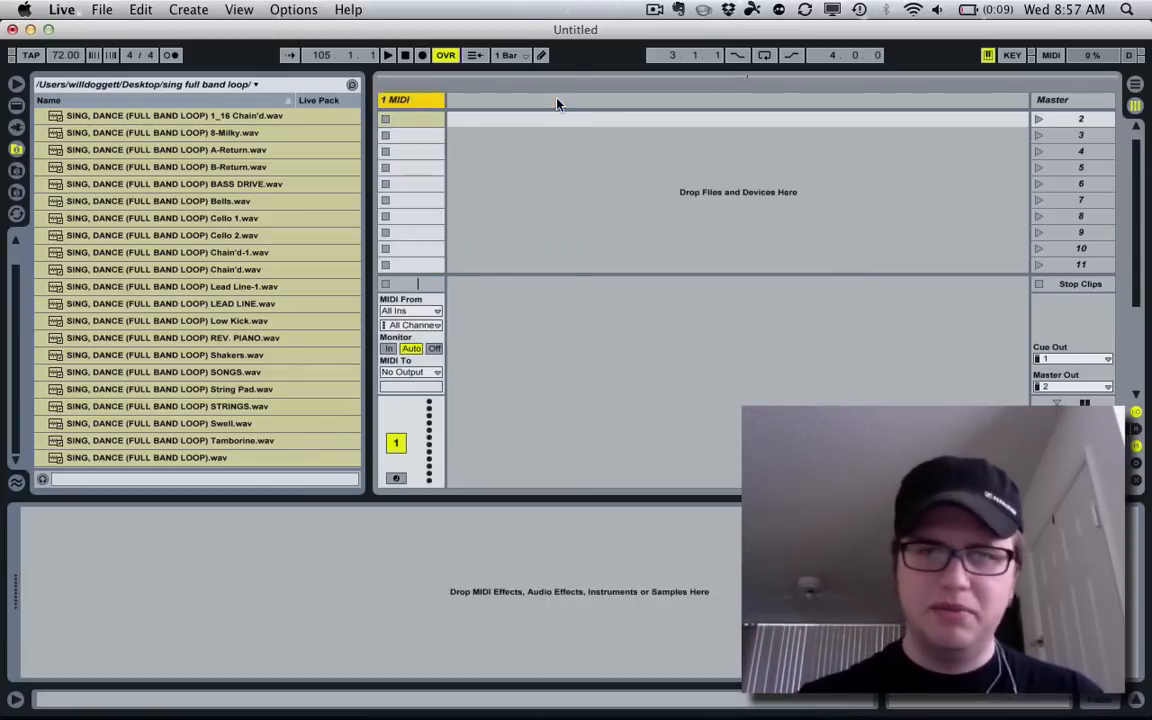
pyautogui.click(176, 114)
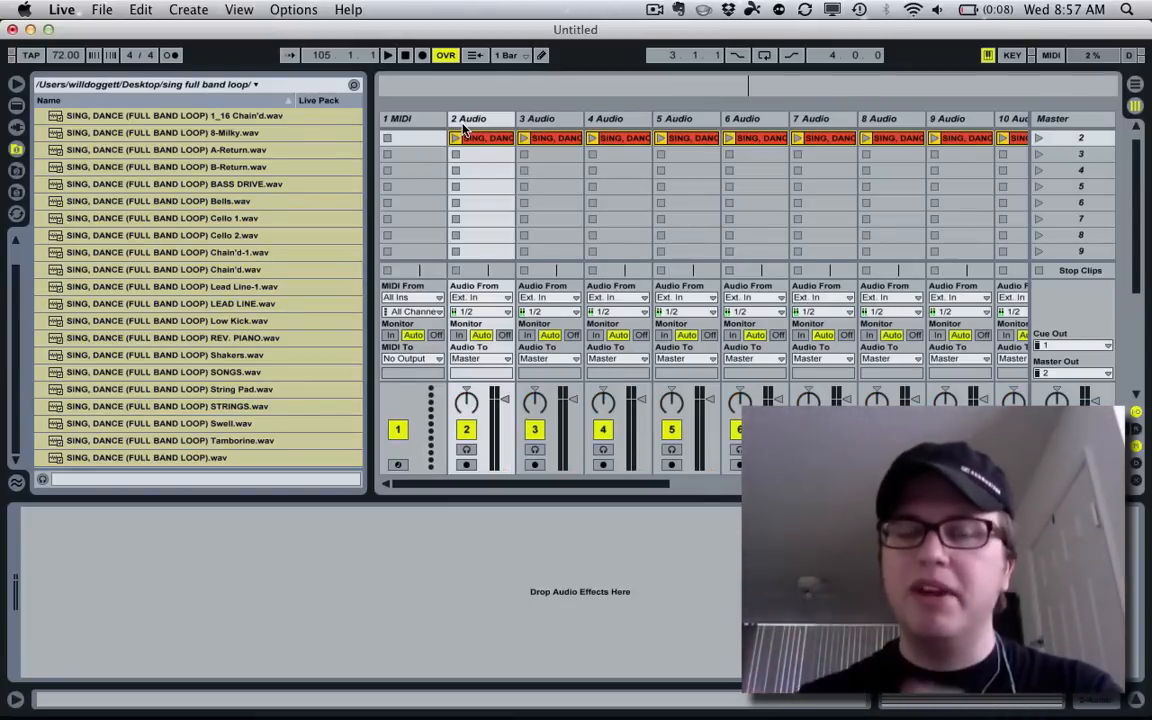
# - Hide the browser and rename the first stem track to Chain'd
pyautogui.hscroll(3)
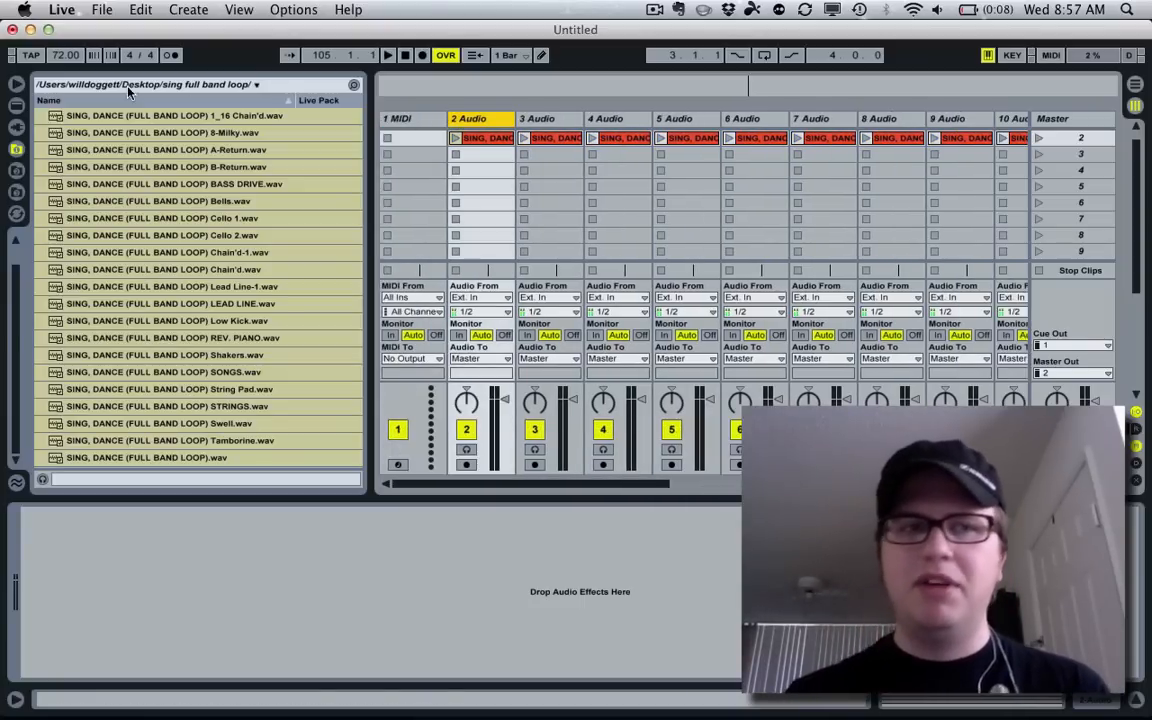
pyautogui.click(16, 84)
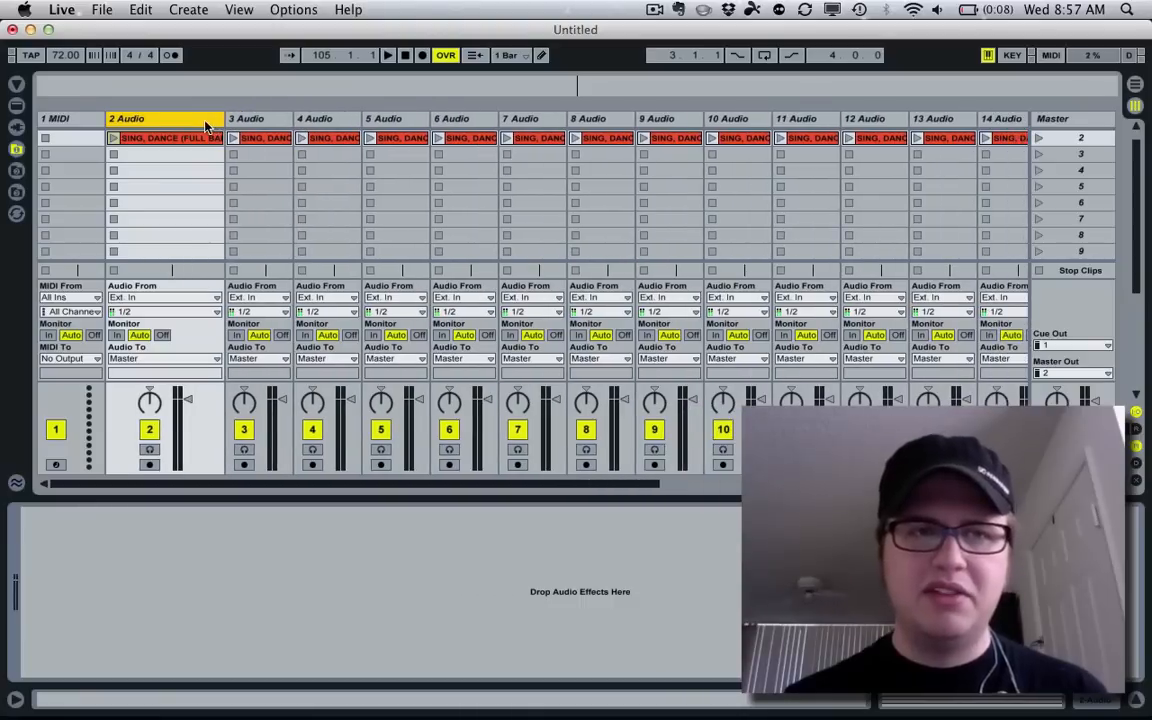
pyautogui.write("Chain'd")
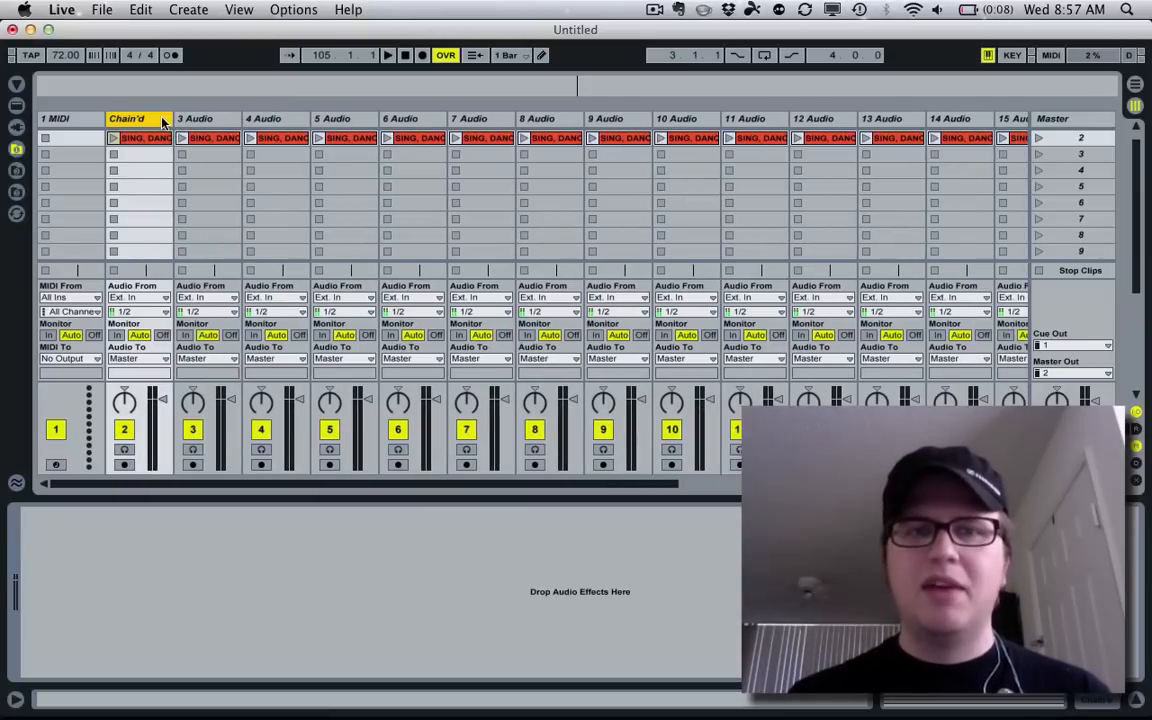
pyautogui.hscroll(3)
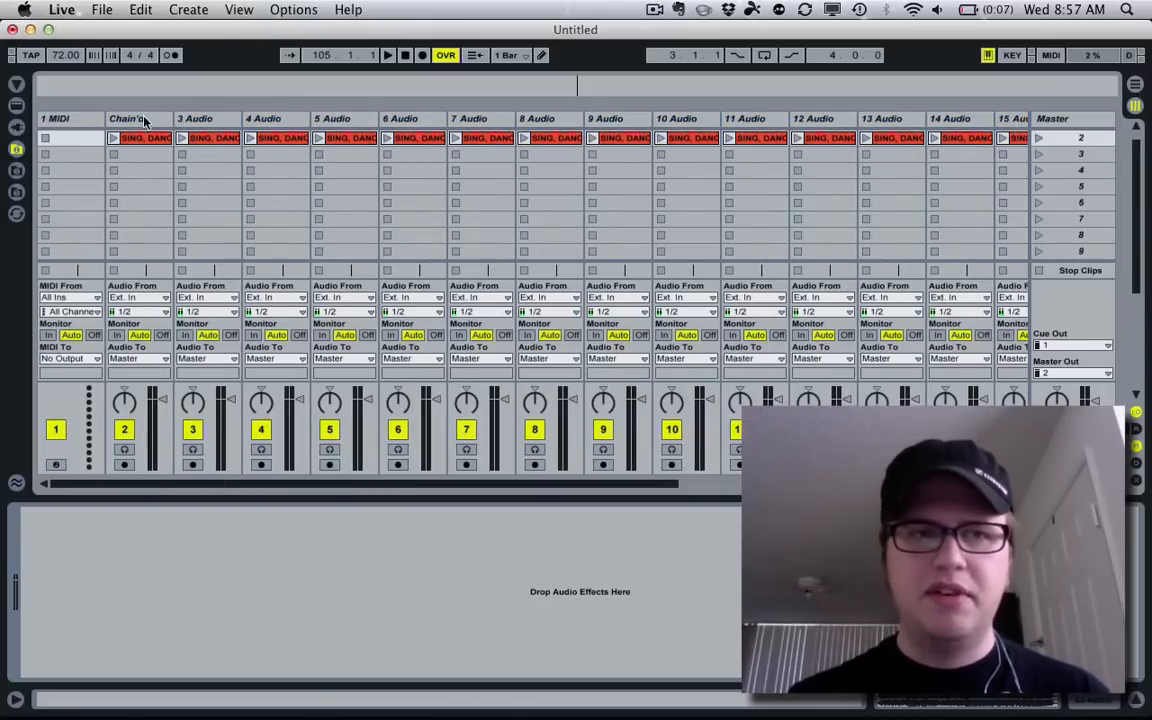
# - Select all stem tracks and group them into a group track named Sing
pyautogui.click(138, 118)
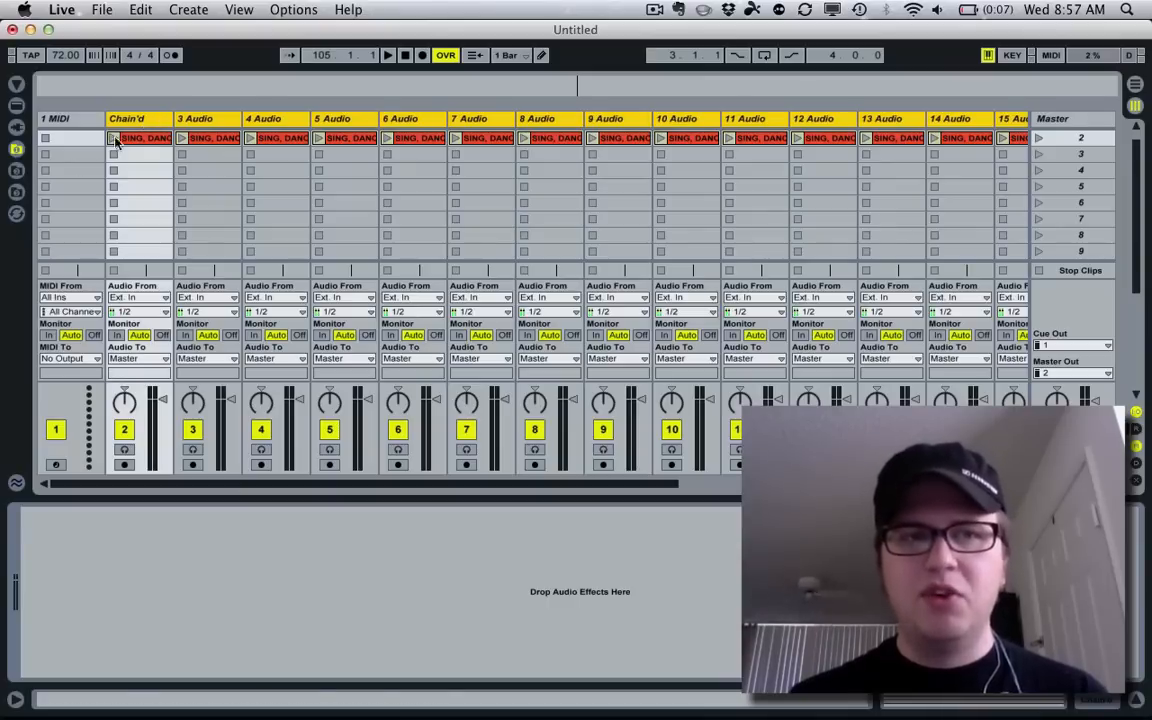
pyautogui.rightClick(128, 118)
pyautogui.write('Sing')
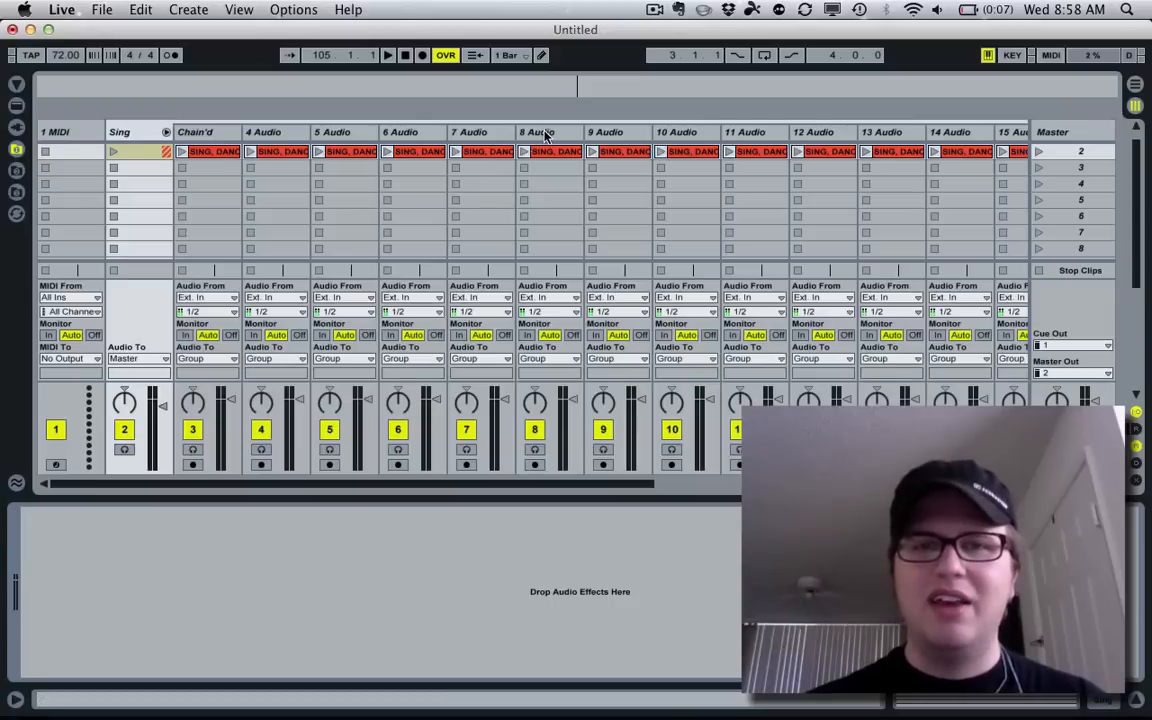
pyautogui.click(538, 132)
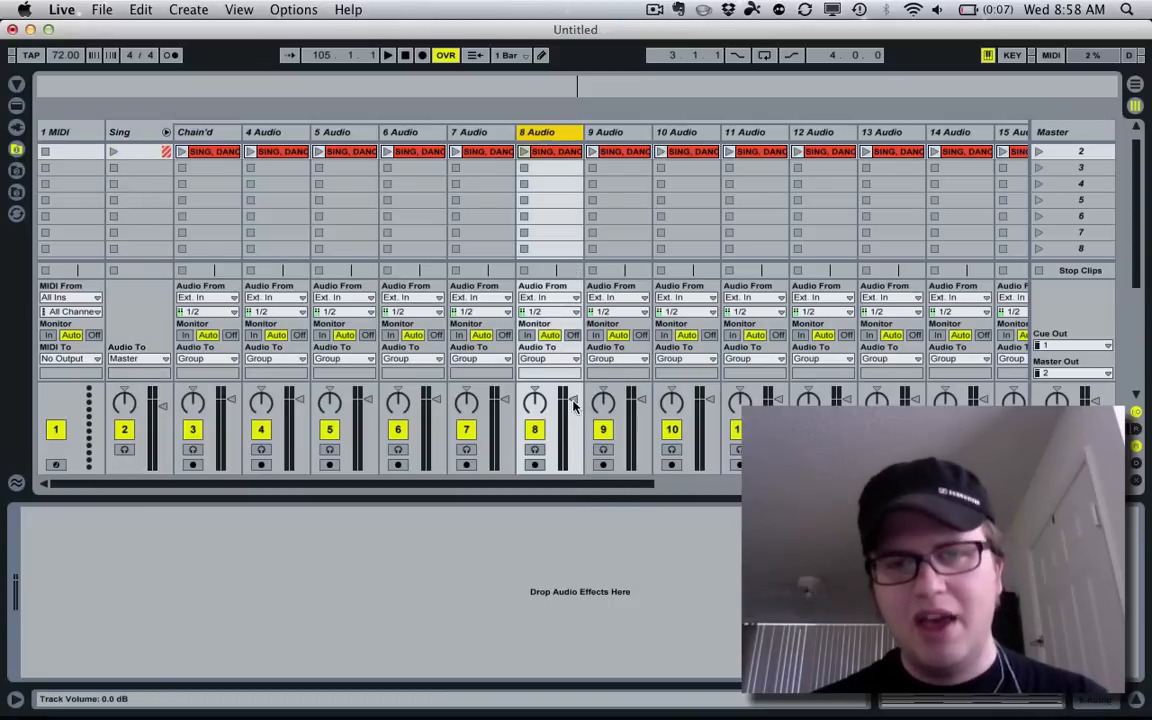